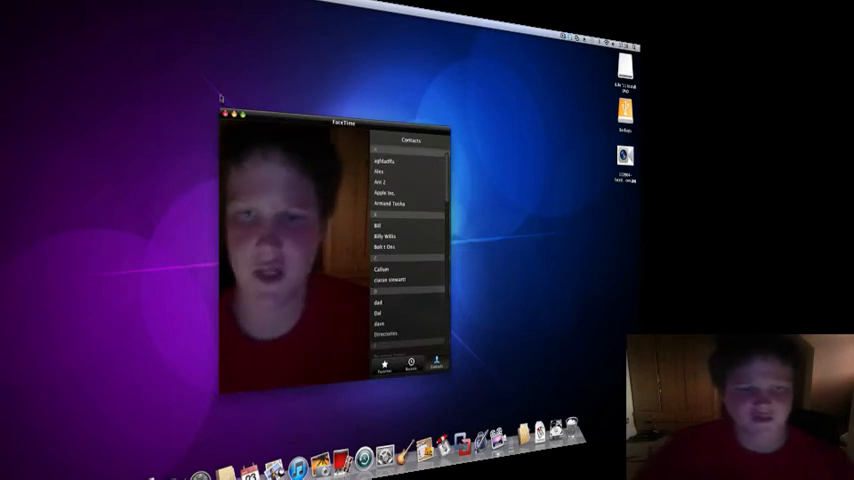
# Quit FaceTime so only the Mac OS X desktop remains
pyautogui.click(224, 114)
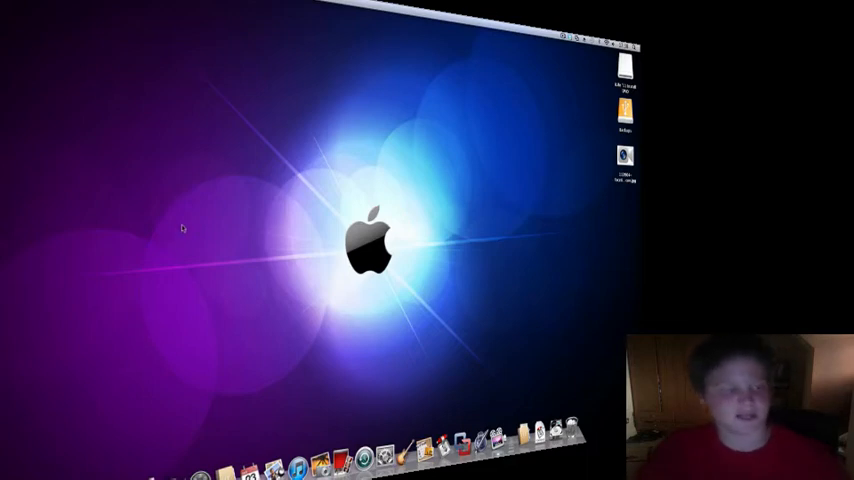
pyautogui.moveTo(176, 238)
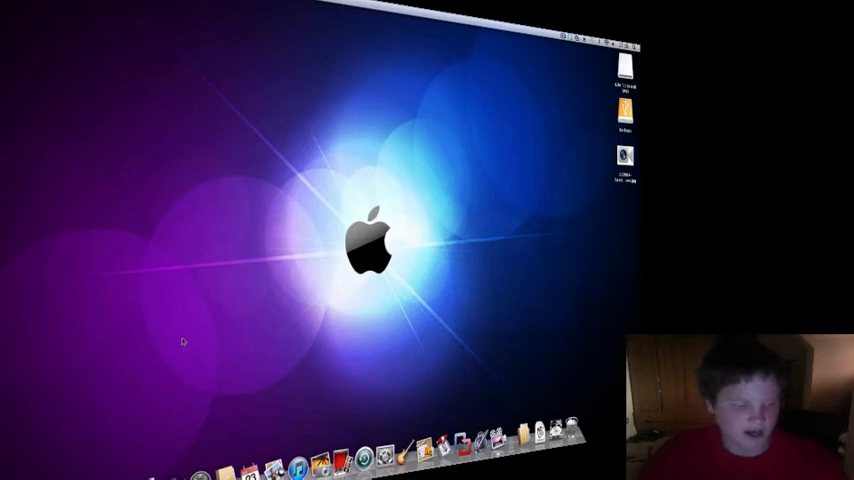
pyautogui.moveTo(204, 364)
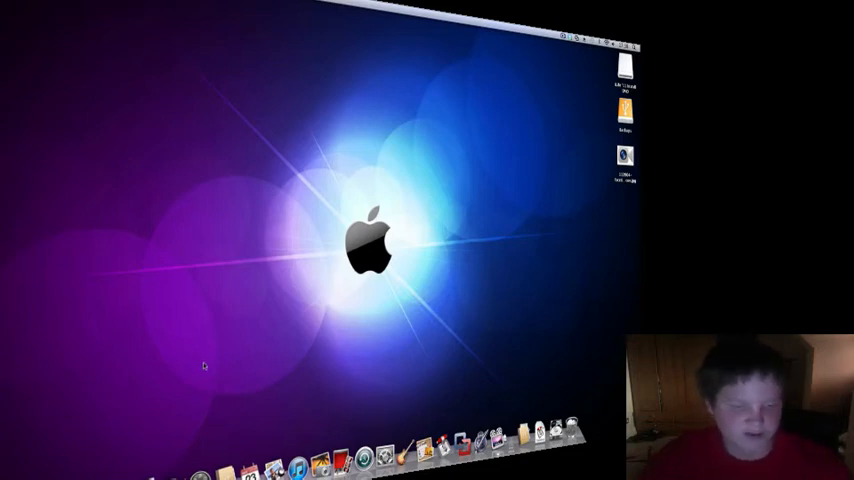